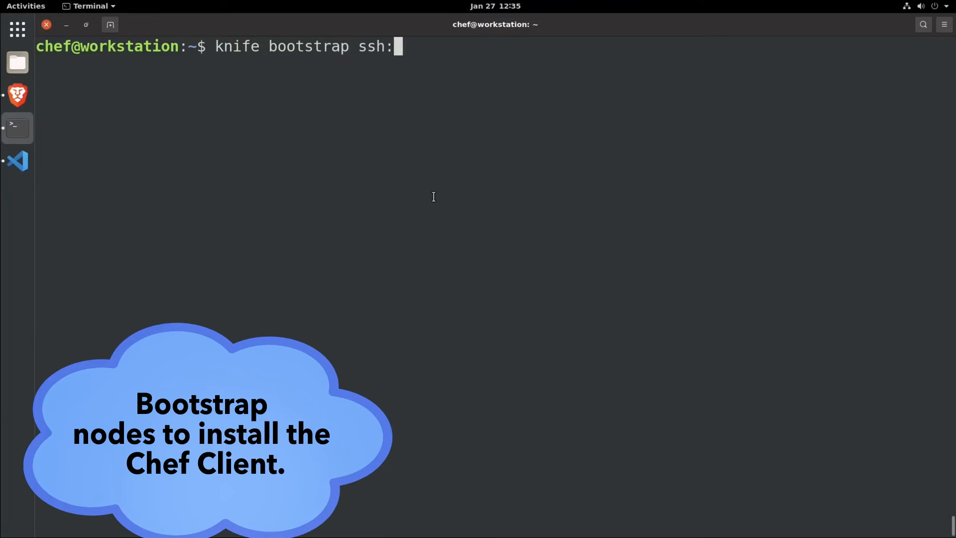
- Bootstrap ssh://alma01.chef.lab as node alma01, logging in as root with ~/.ssh/id_rsa
text(//alma01.chef.lab -N alma01)
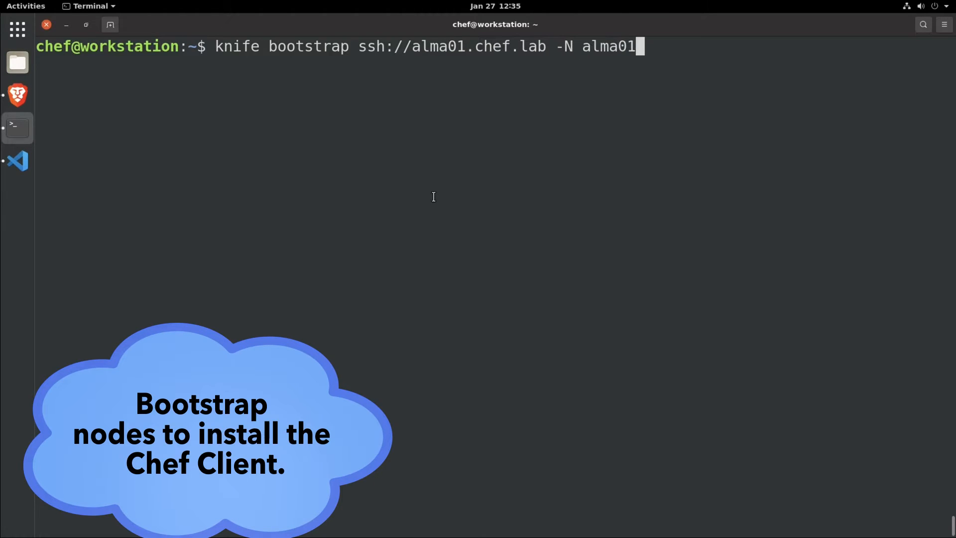
text(-U root -i ~/.ssh/id_rsa)
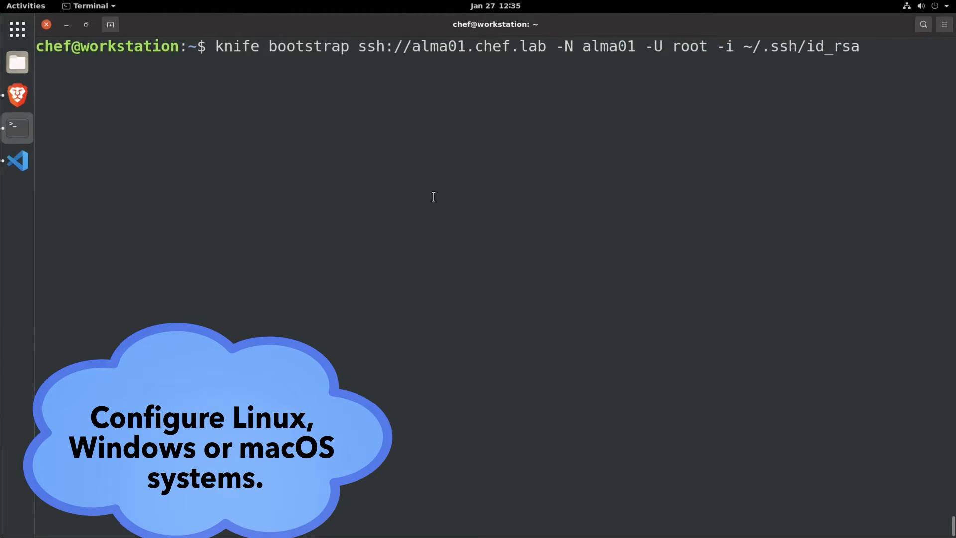
key(Return)
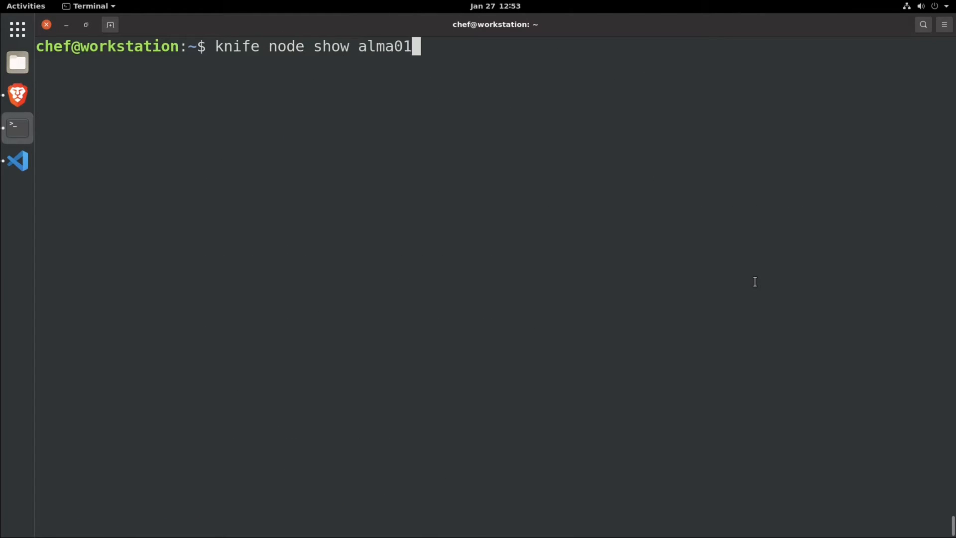
- Run knife node show alma01 to view its policy linux, prod group and almalinux 8.4 platform
key(Return)
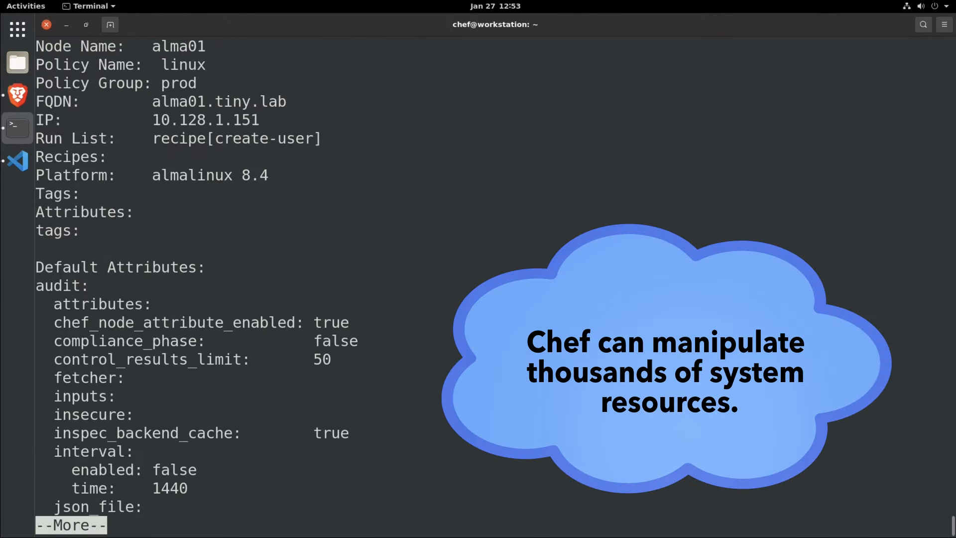
click(17, 160)
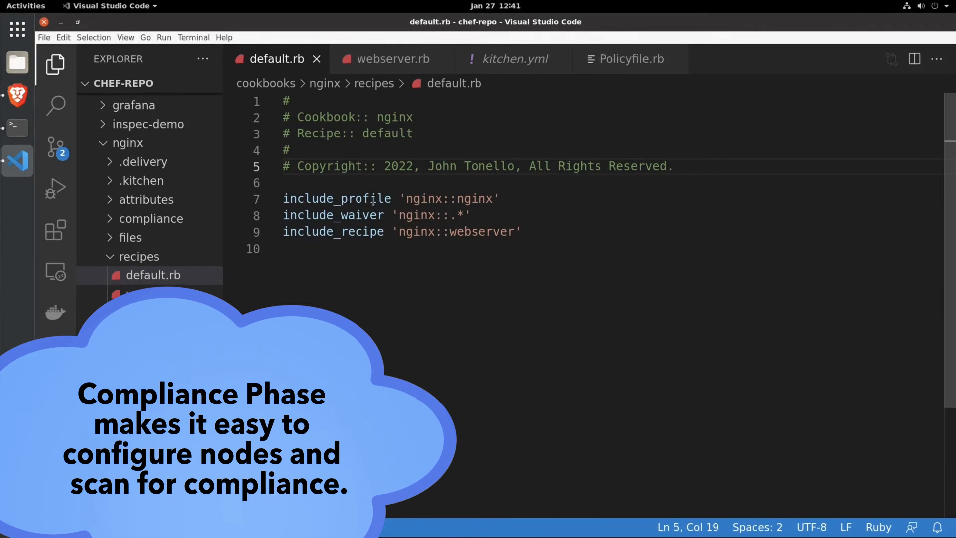
- Review the nginx profile's controls/default.rb, then open compliance waivers/control-waivers.yml
click(283, 182)
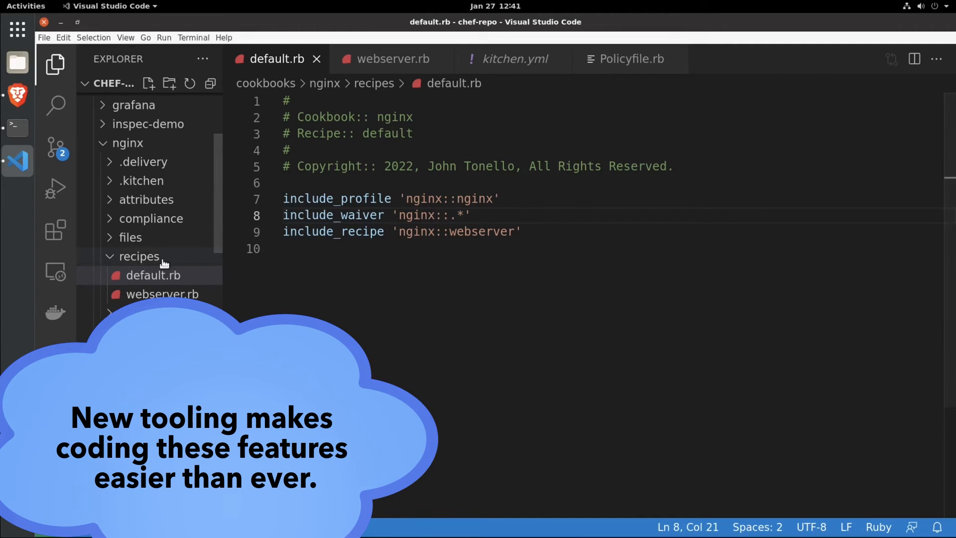
click(150, 218)
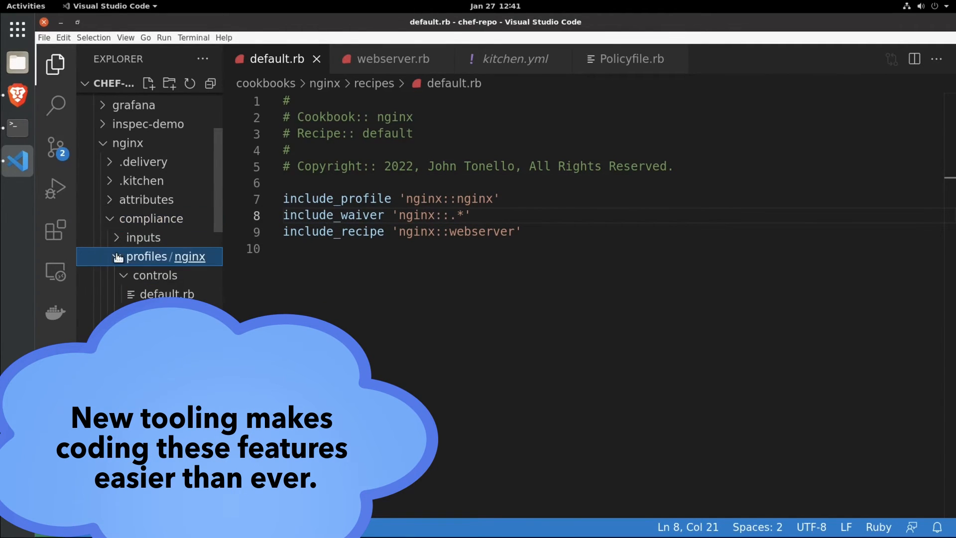
click(166, 294)
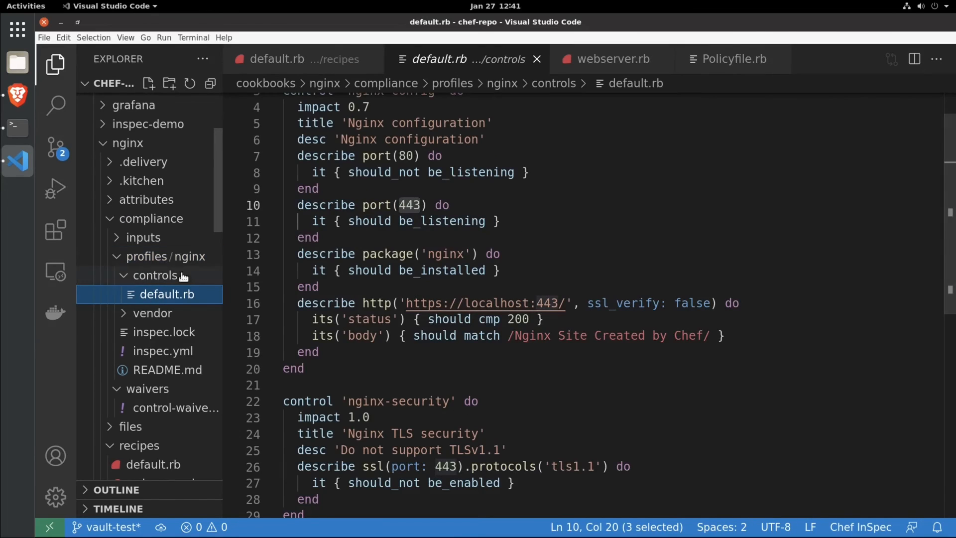
scroll(down, 3)
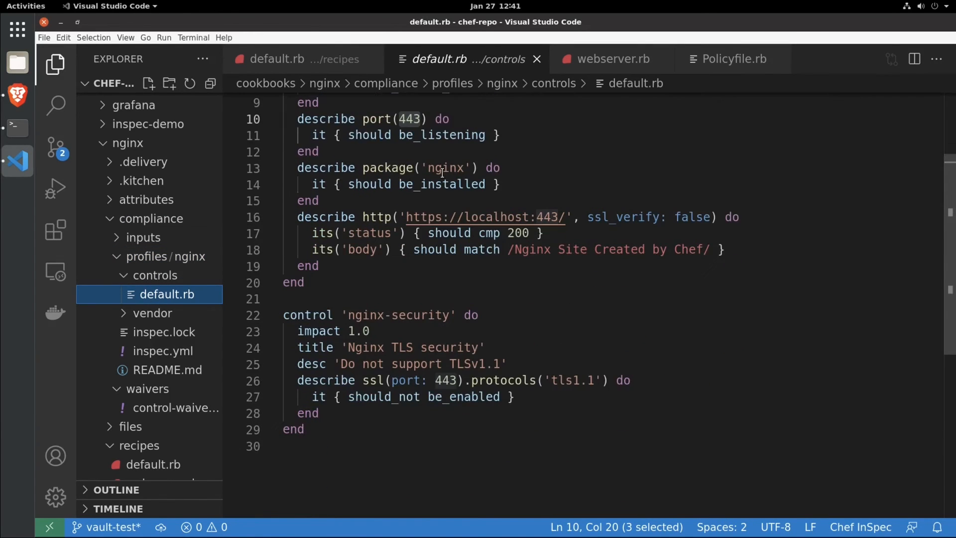
mouse_move(176, 408)
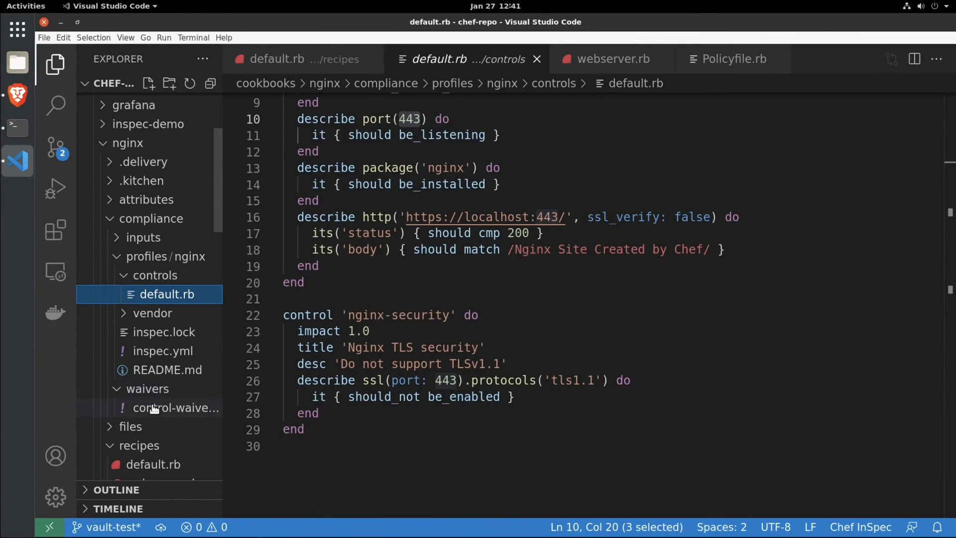
click(177, 408)
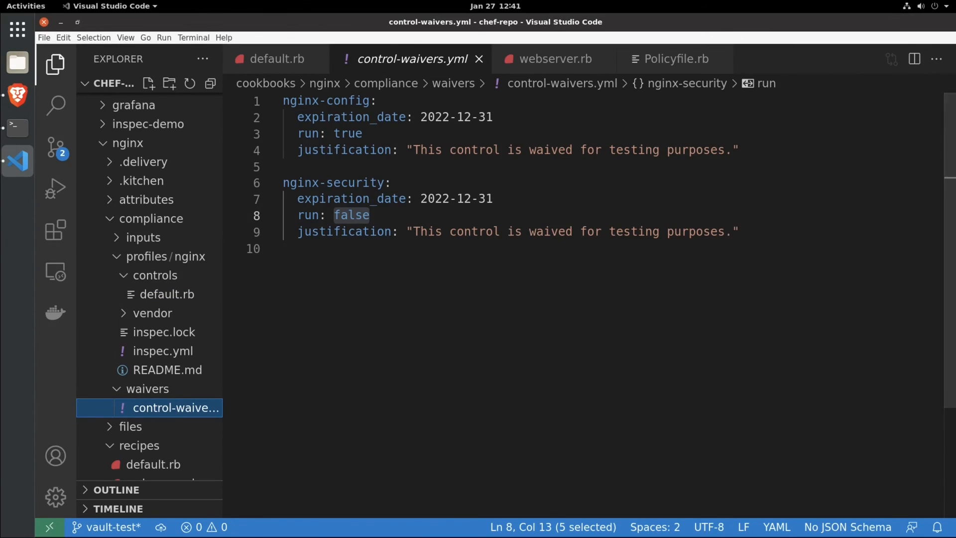